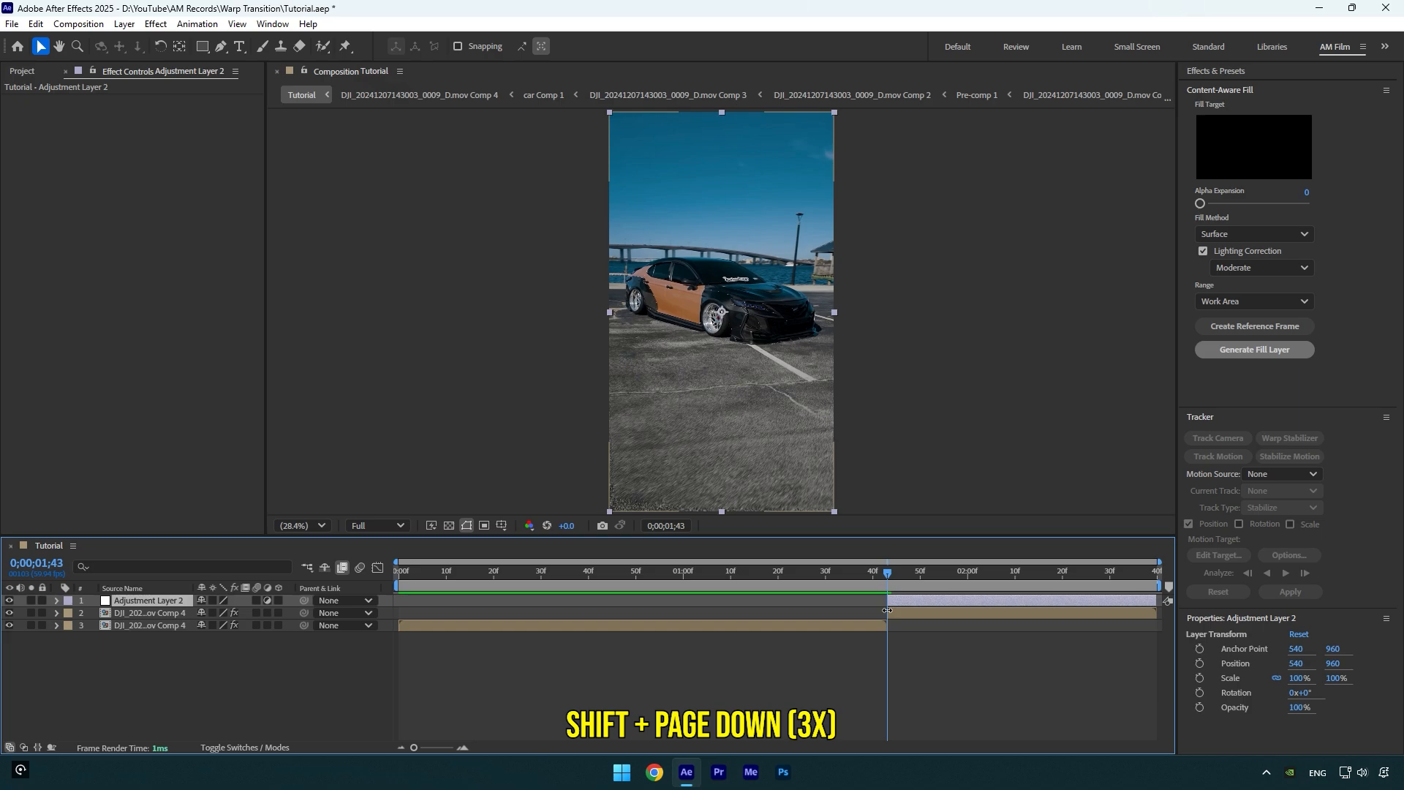
Advance the playhead ten frames past the cut between the two car clips
key("shift+pagedown")
type("Shake")
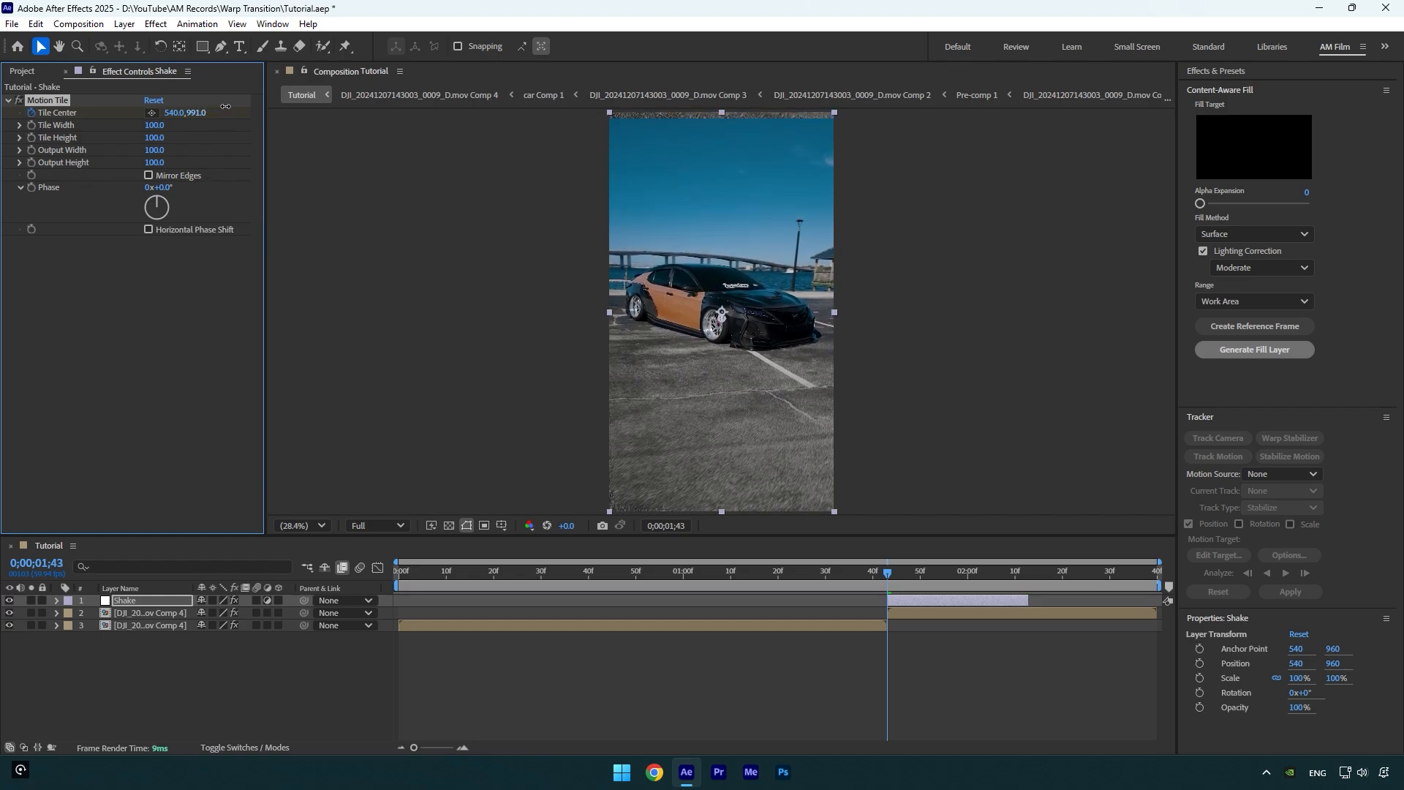
Nudge the Motion Tile center's vertical value and jump to the Shake layer's end
left_click_drag(719, 312, 722, 324)
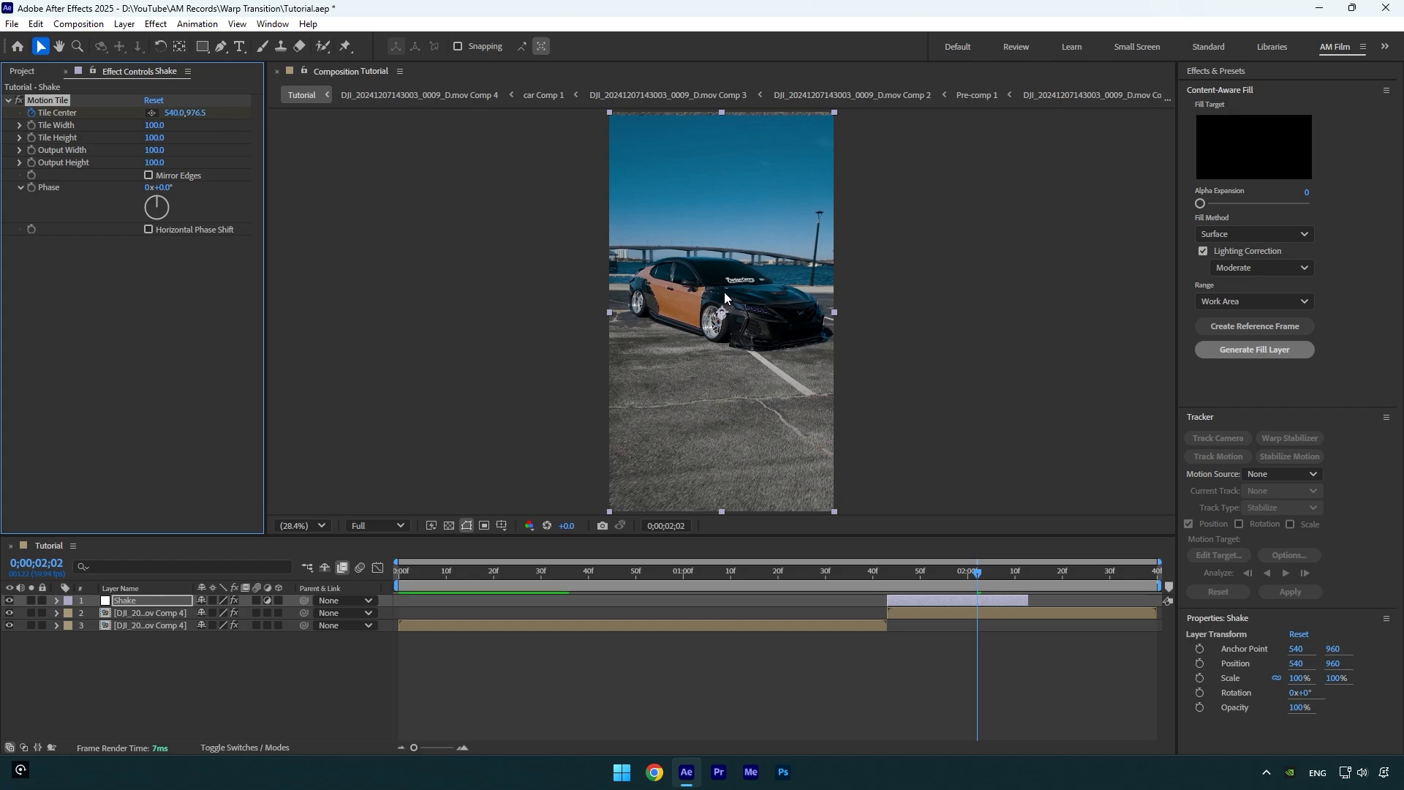
left_click(1030, 571)
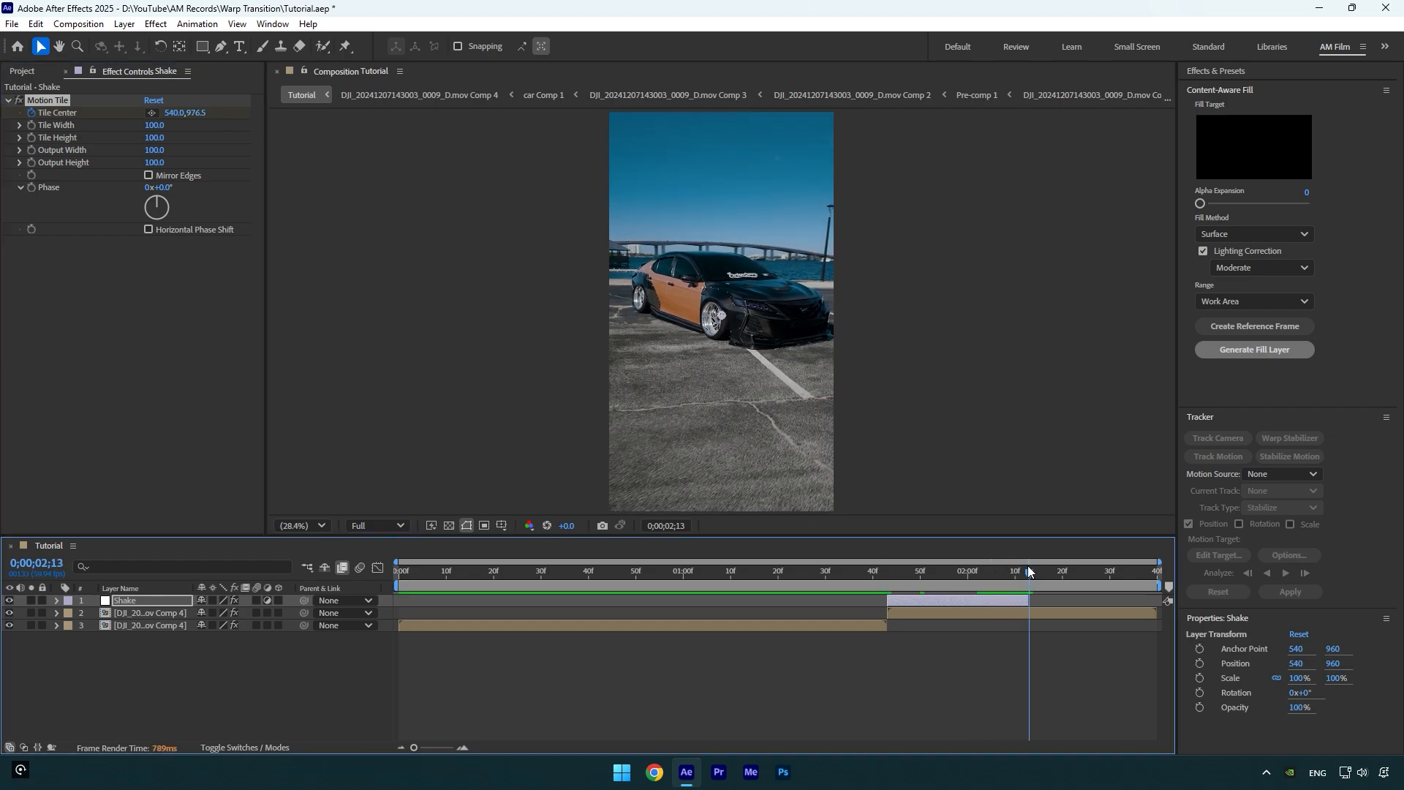
Return to the Shake layer's start, then move to an earlier moment in the first clip
right_click(30, 112)
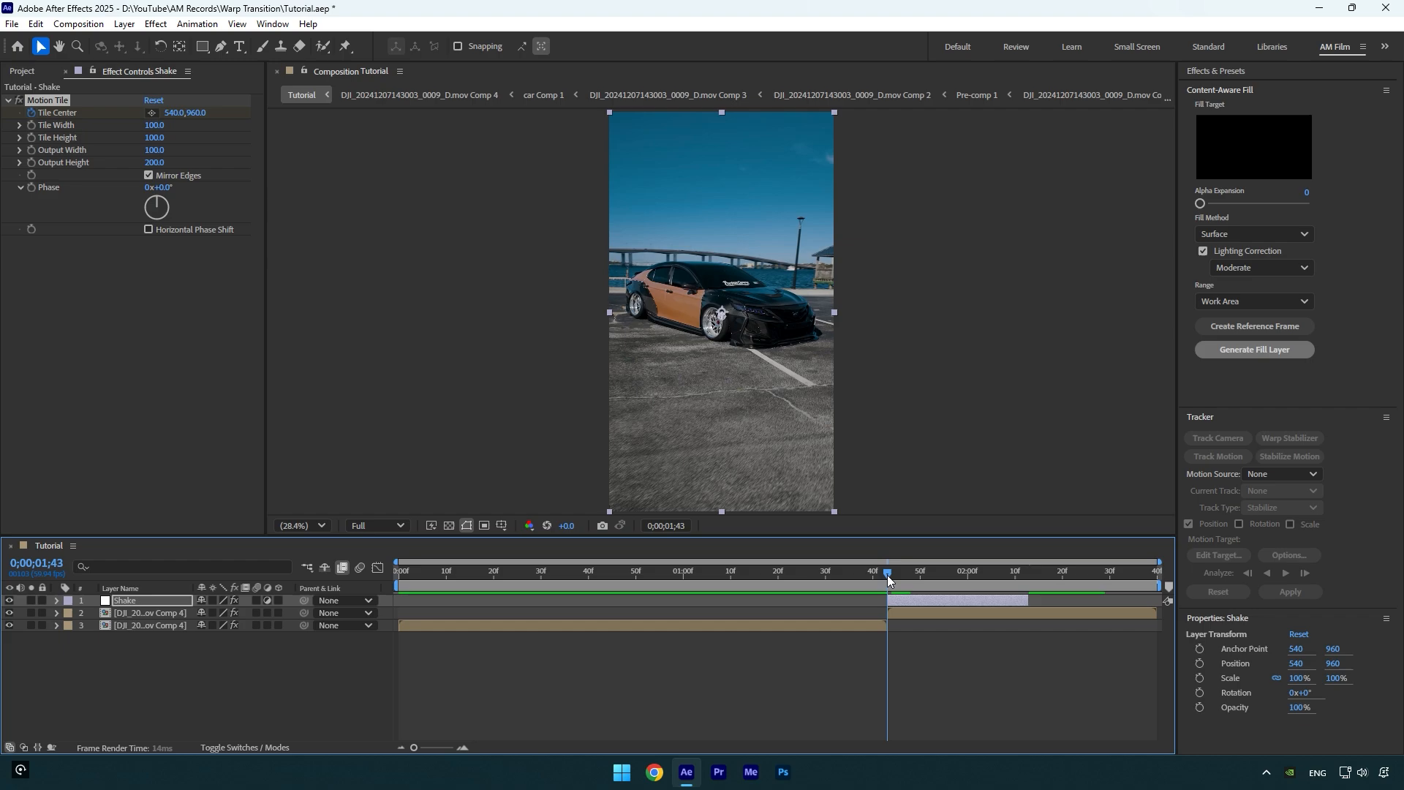
left_click(490, 571)
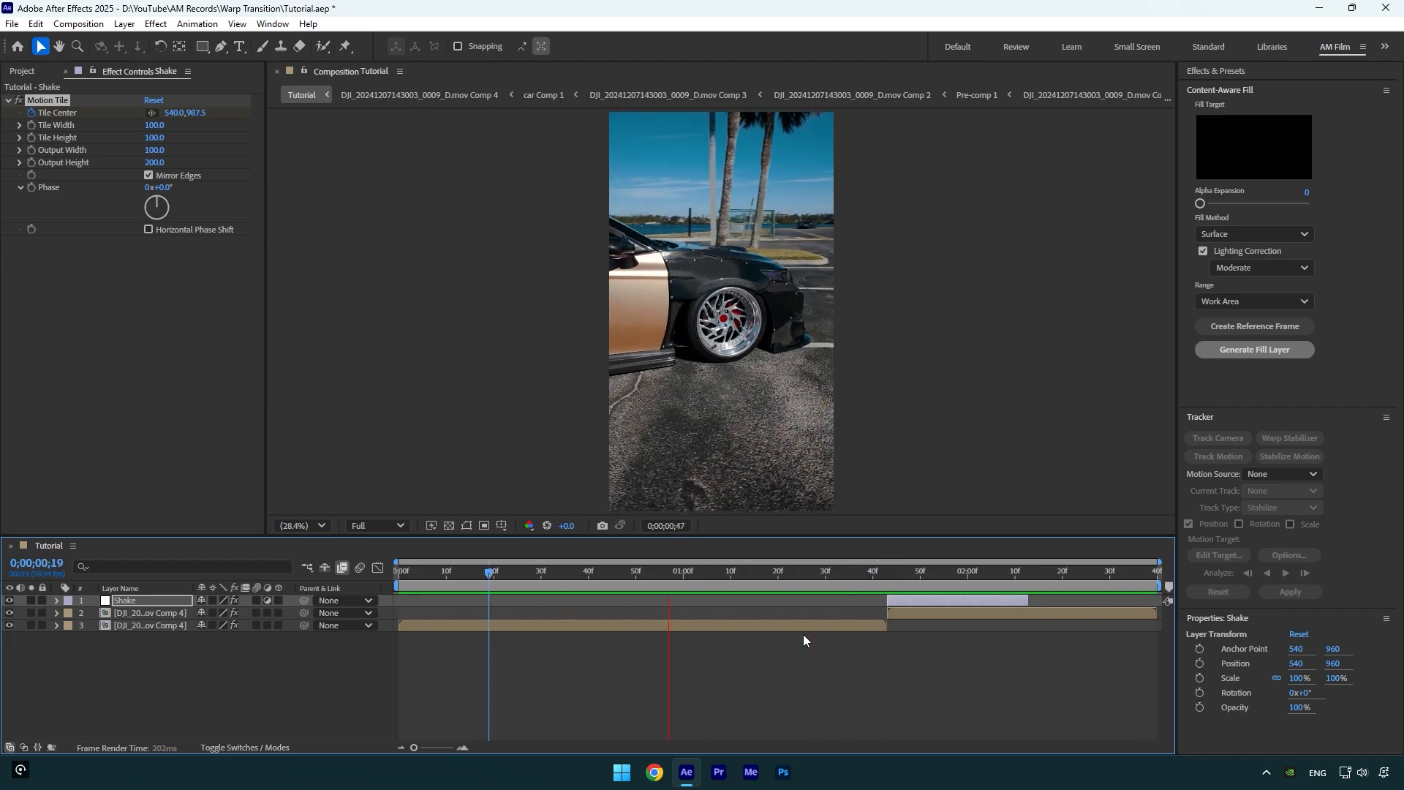
left_click(886, 573)
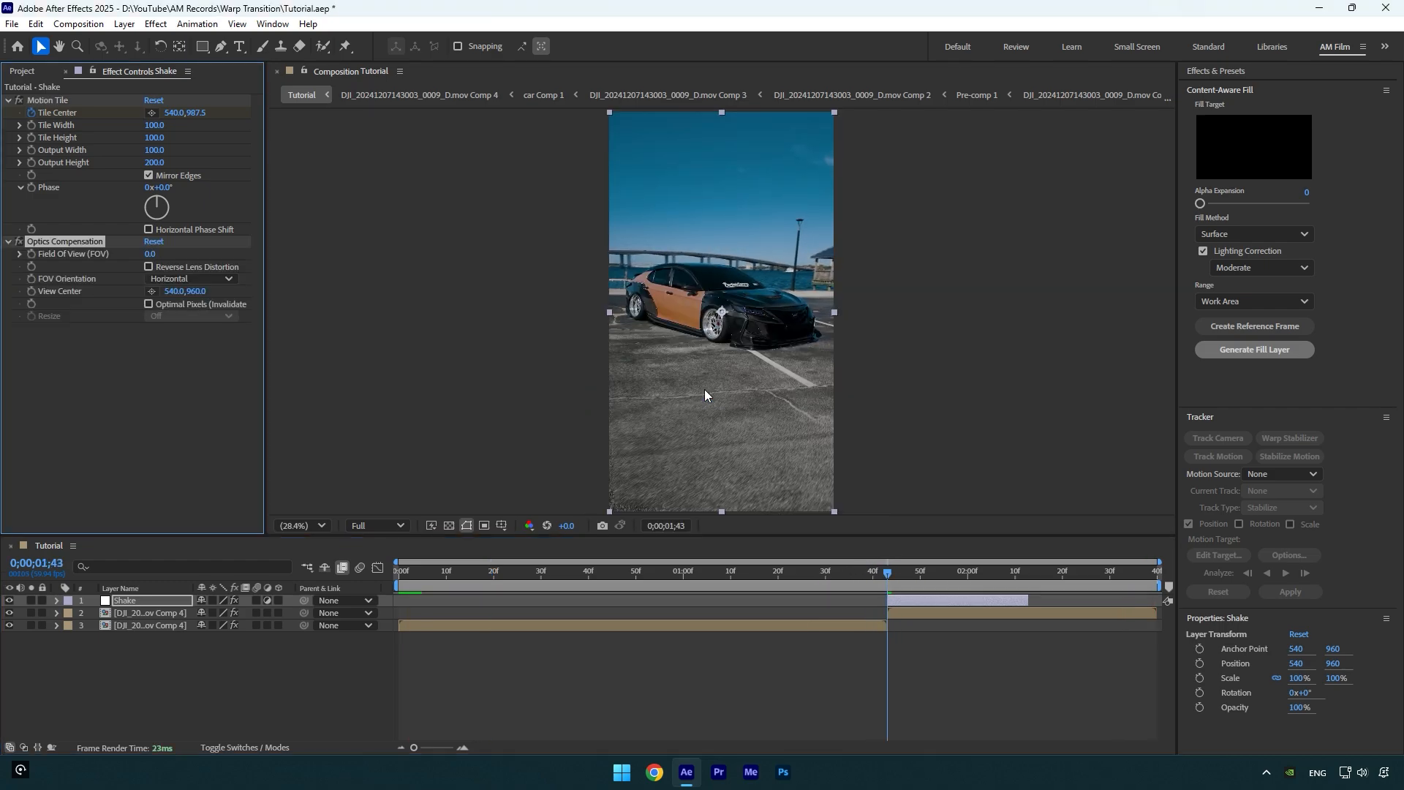
Enable Reverse Lens Distortion in the Shake layer's Optics Compensation effect
left_click(149, 270)
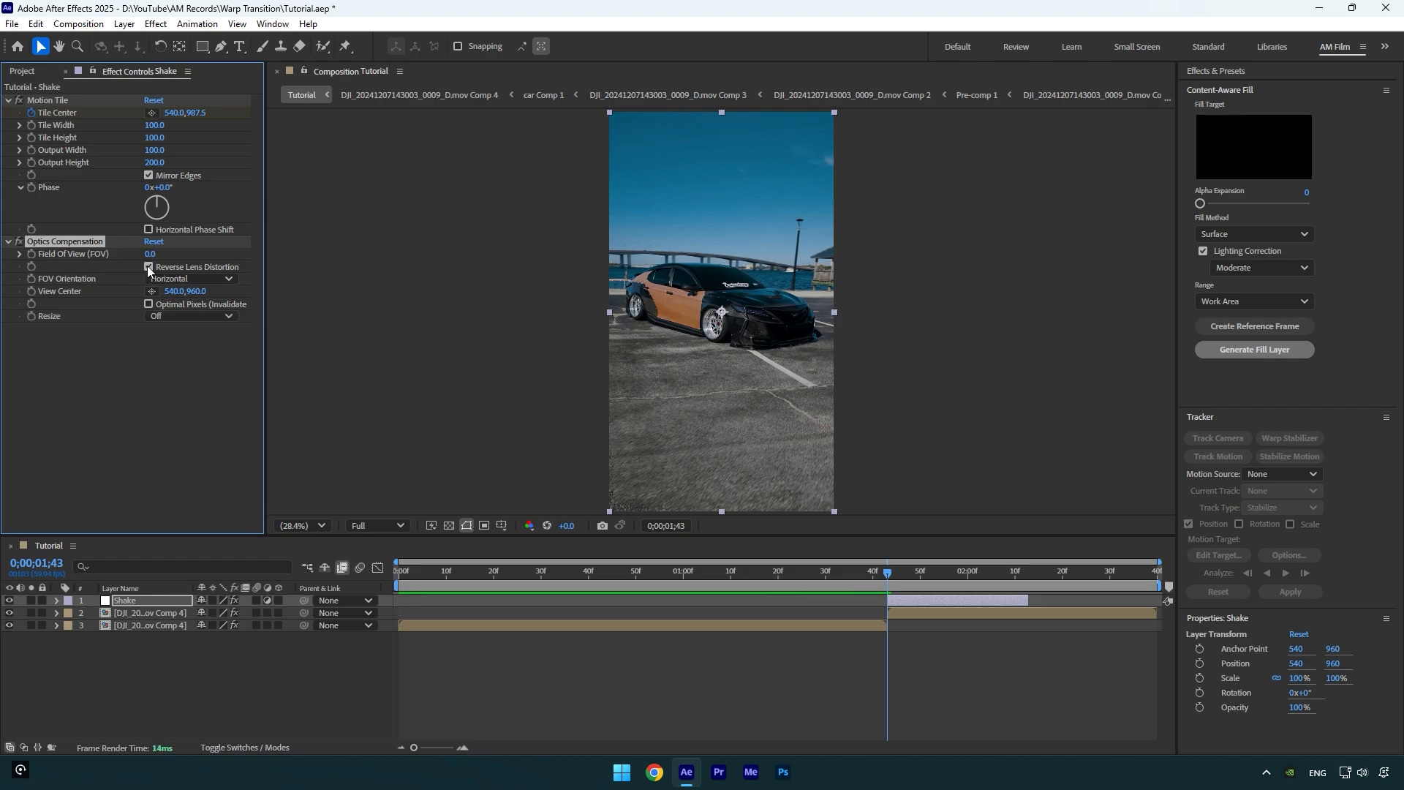
left_click(157, 254)
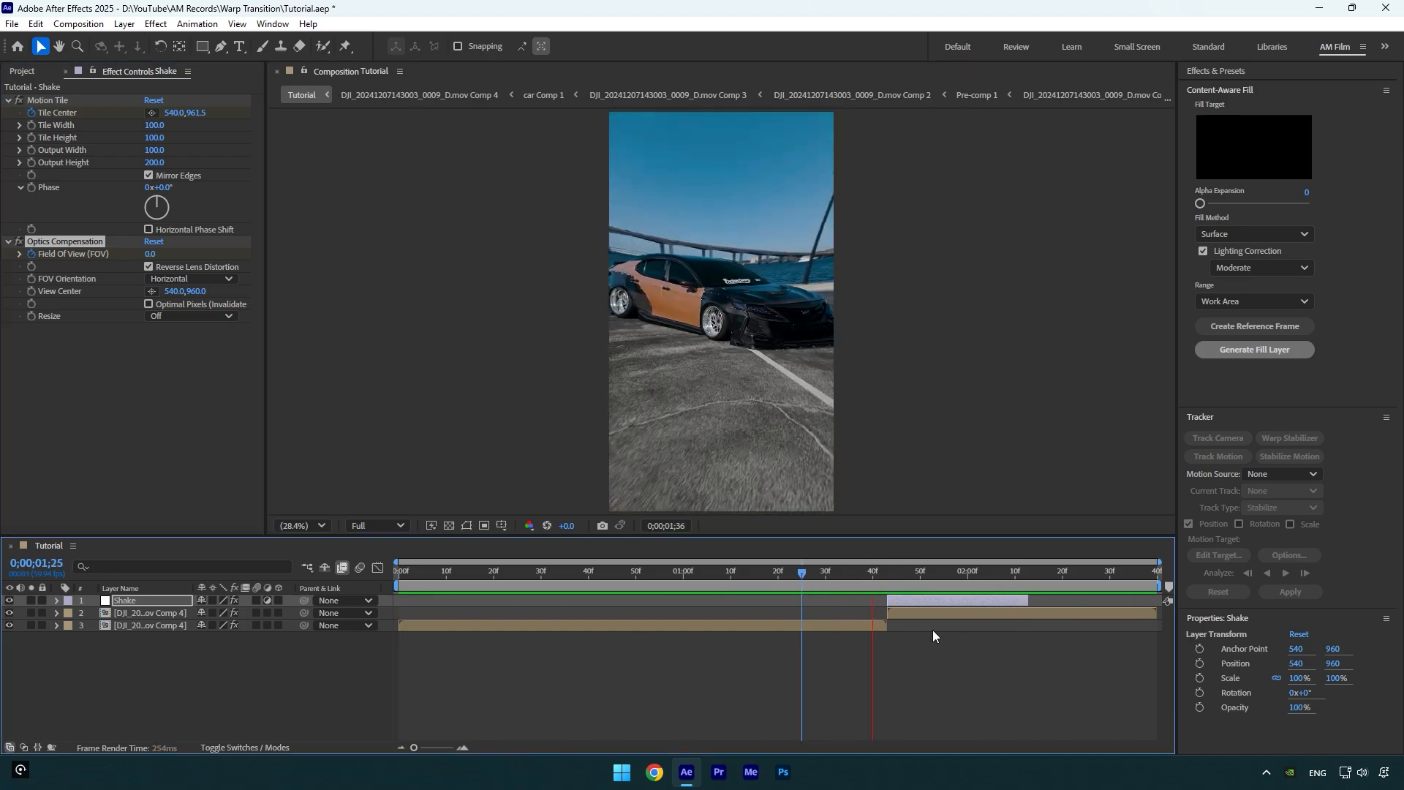
left_click(707, 571)
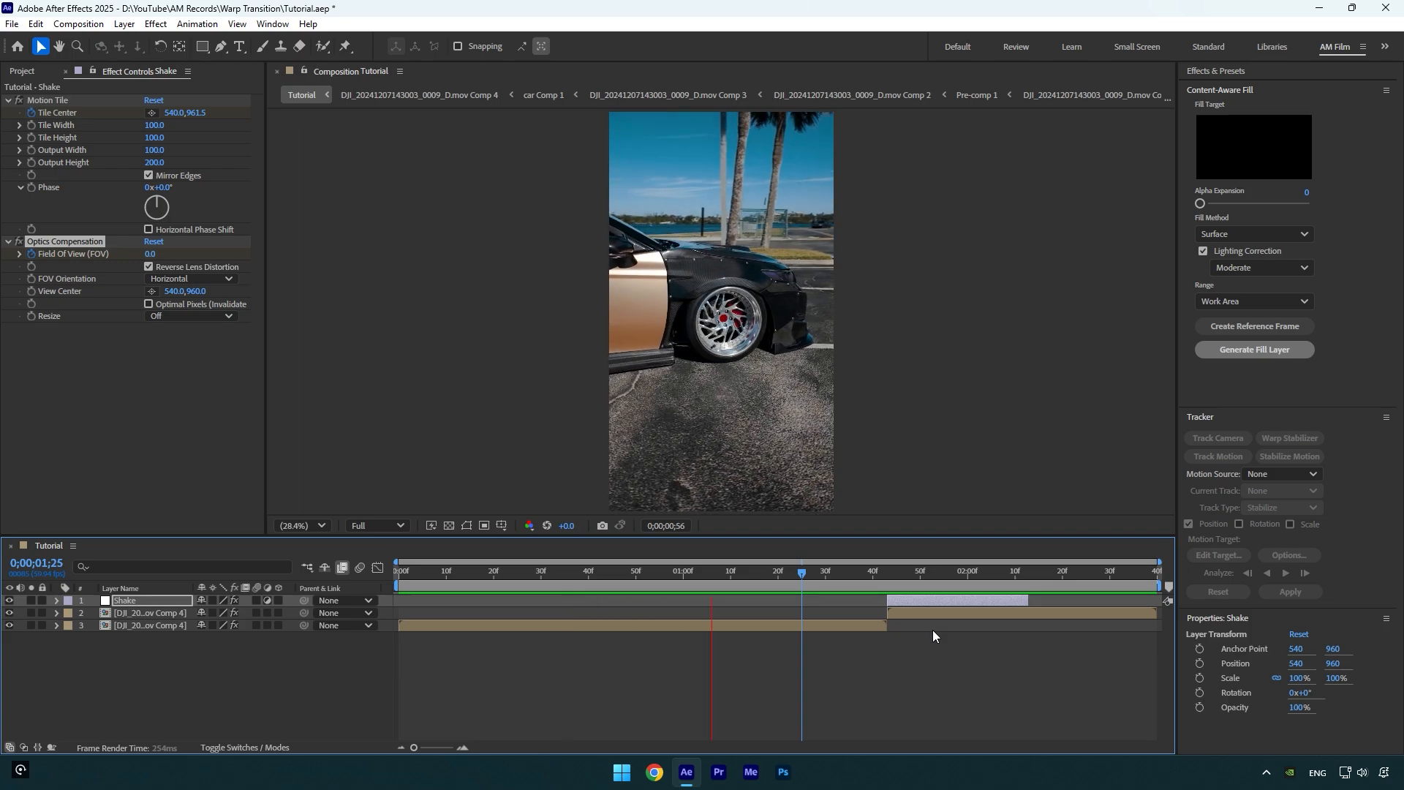